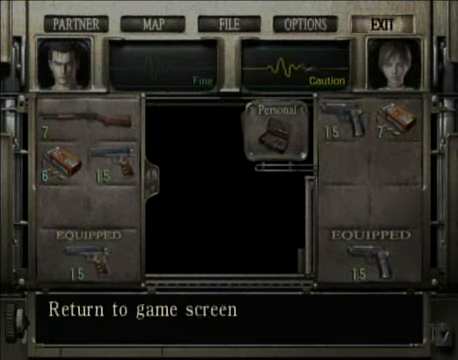
left_click(382, 18)
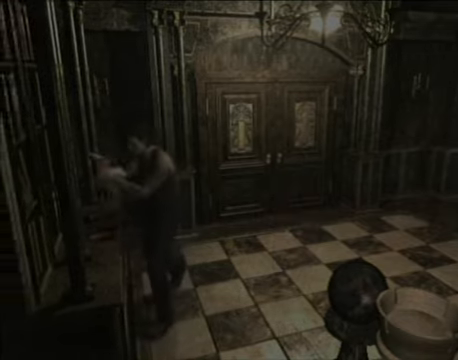
key("escape")
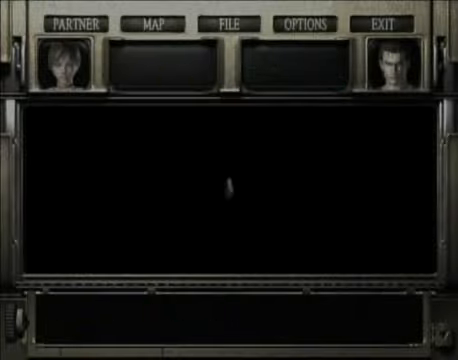